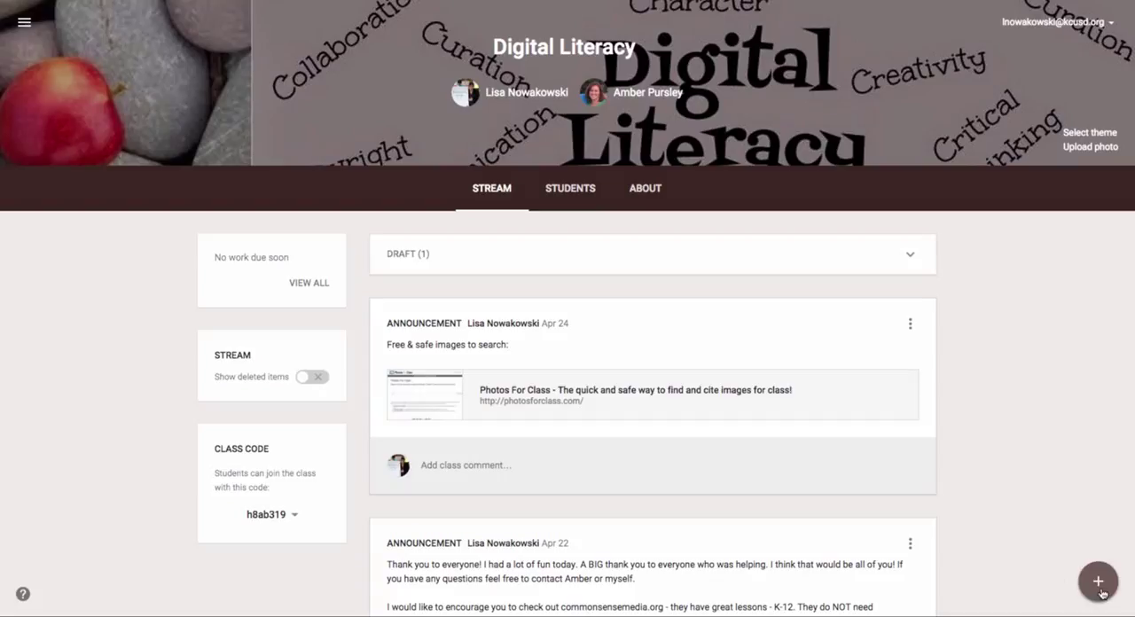
- Start the Reuse post flow and pick Digital Literacy as the class to reuse from
{"action": "left_click", "coordinate": [1096, 580]}
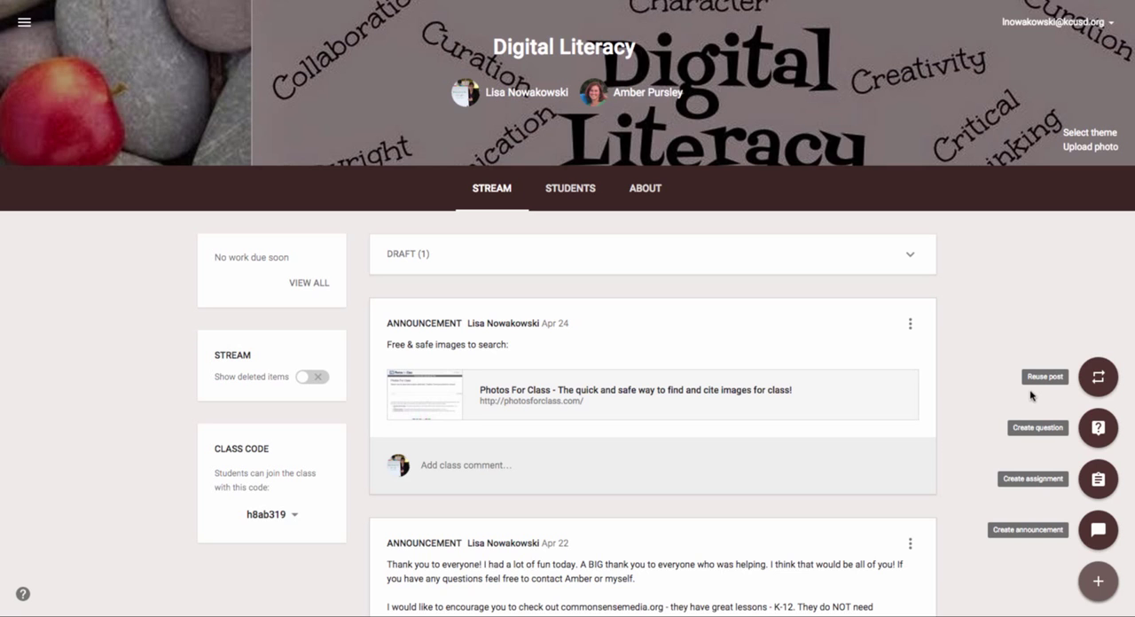
{"action": "mouse_move", "coordinate": [988, 392]}
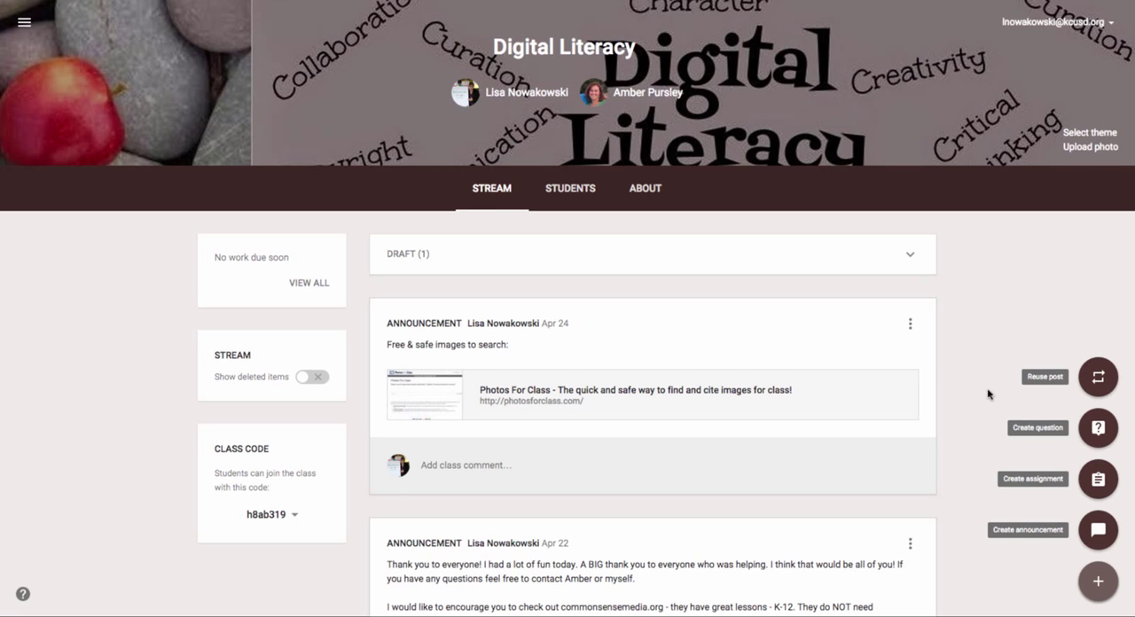
{"action": "scroll", "scroll_direction": "down", "scroll_amount": 3}
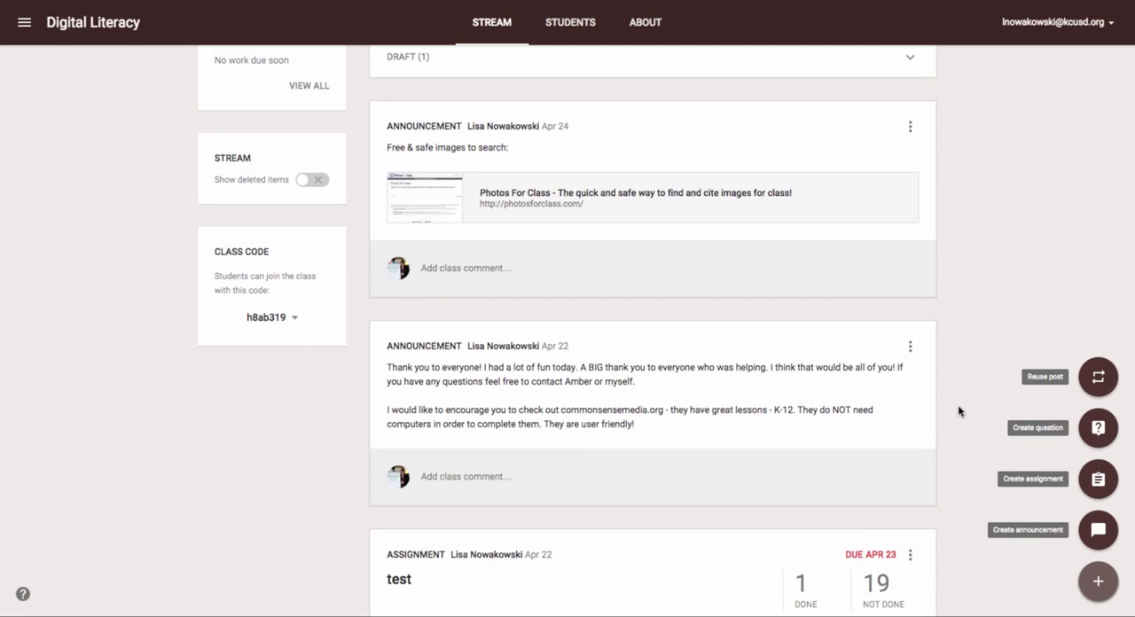
{"action": "scroll", "scroll_direction": "down", "scroll_amount": 3}
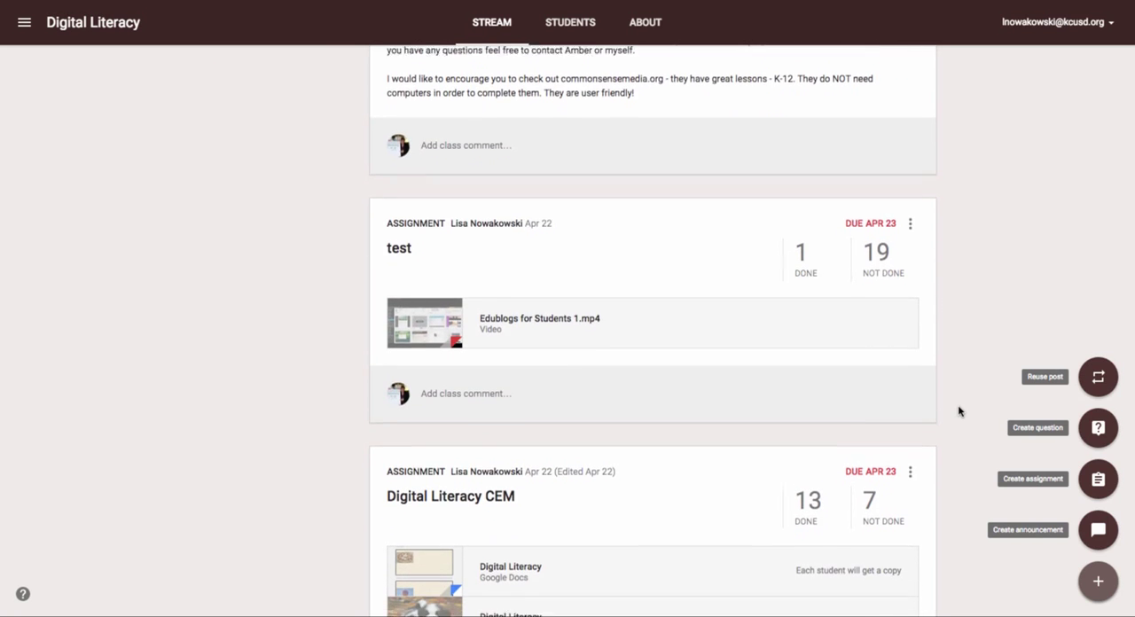
{"action": "scroll", "scroll_direction": "down", "scroll_amount": 3}
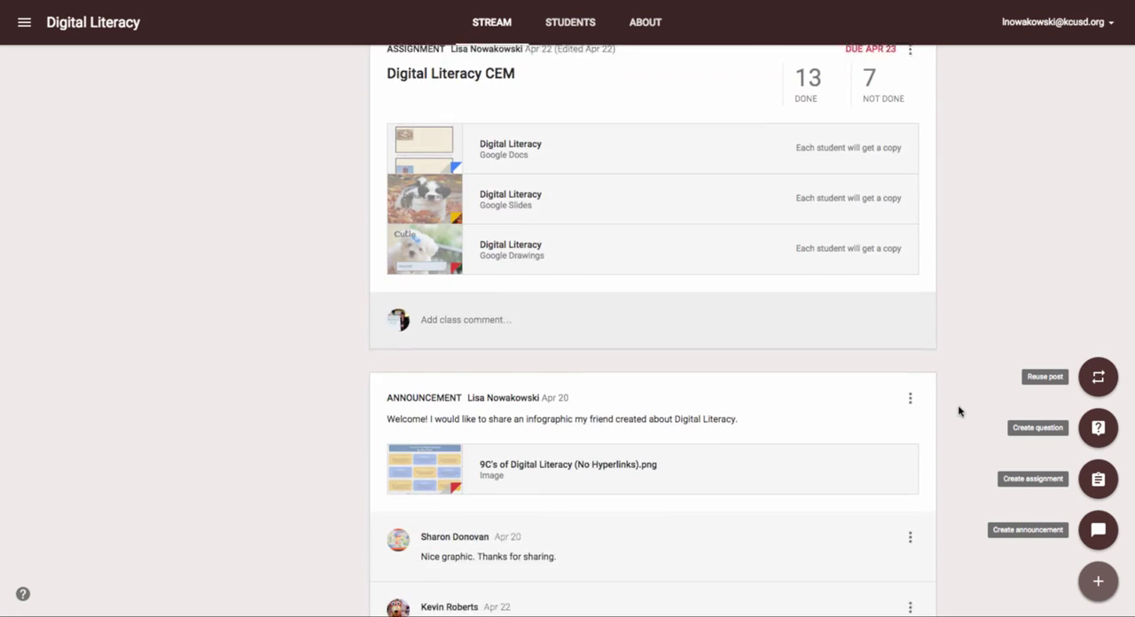
{"action": "scroll", "scroll_direction": "down", "scroll_amount": 3}
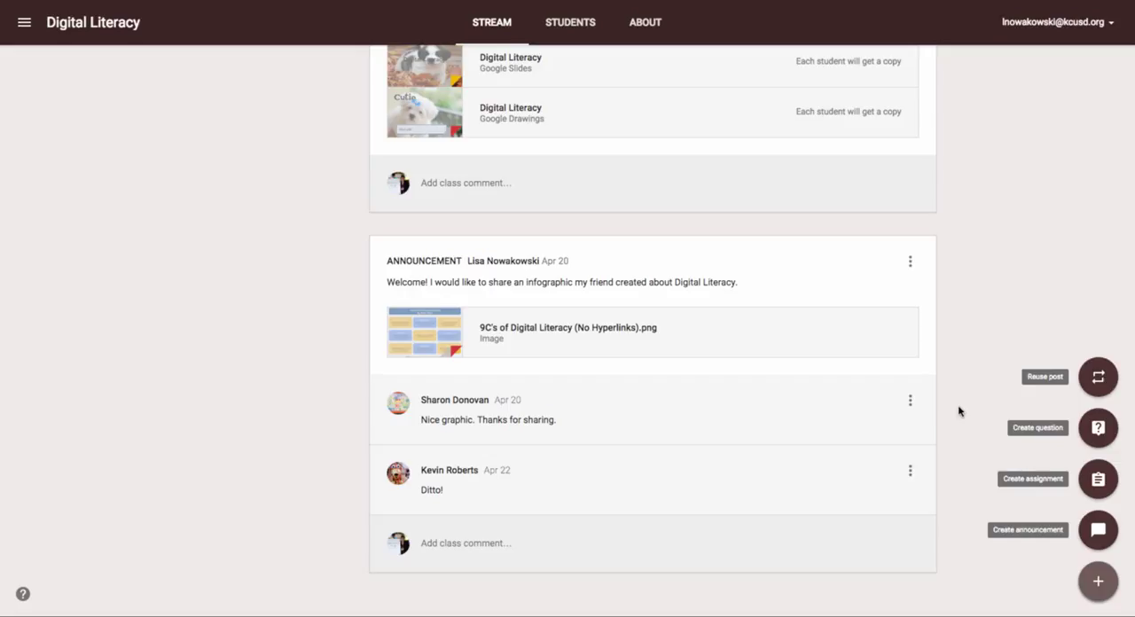
{"action": "mouse_move", "coordinate": [1025, 376]}
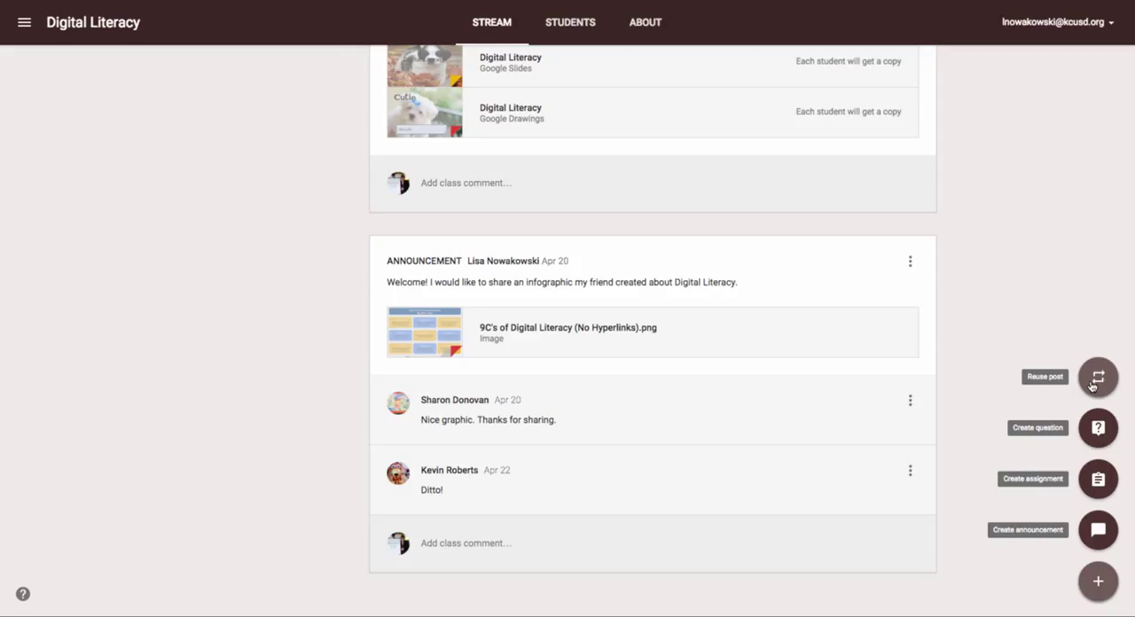
{"action": "left_click", "coordinate": [1096, 378]}
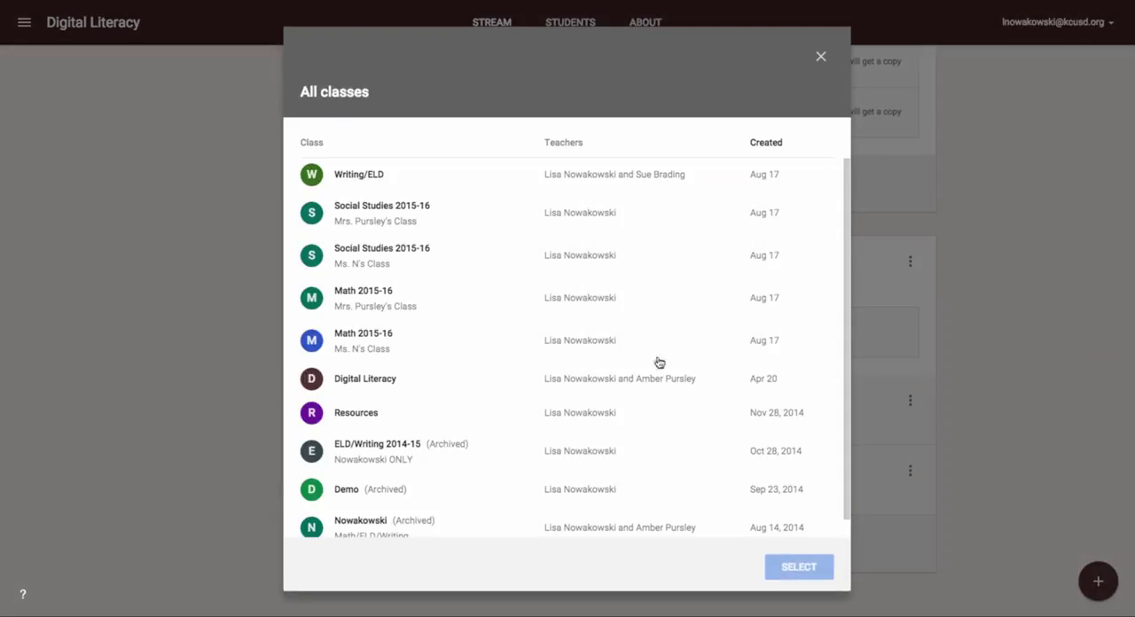
{"action": "mouse_move", "coordinate": [379, 383]}
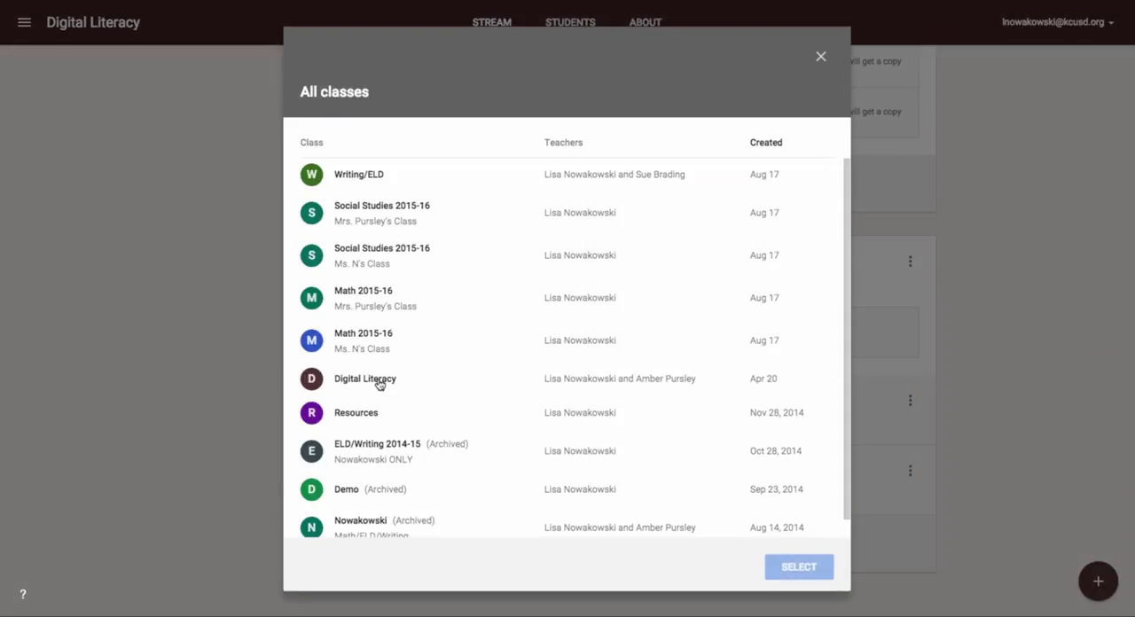
{"action": "left_click", "coordinate": [365, 380]}
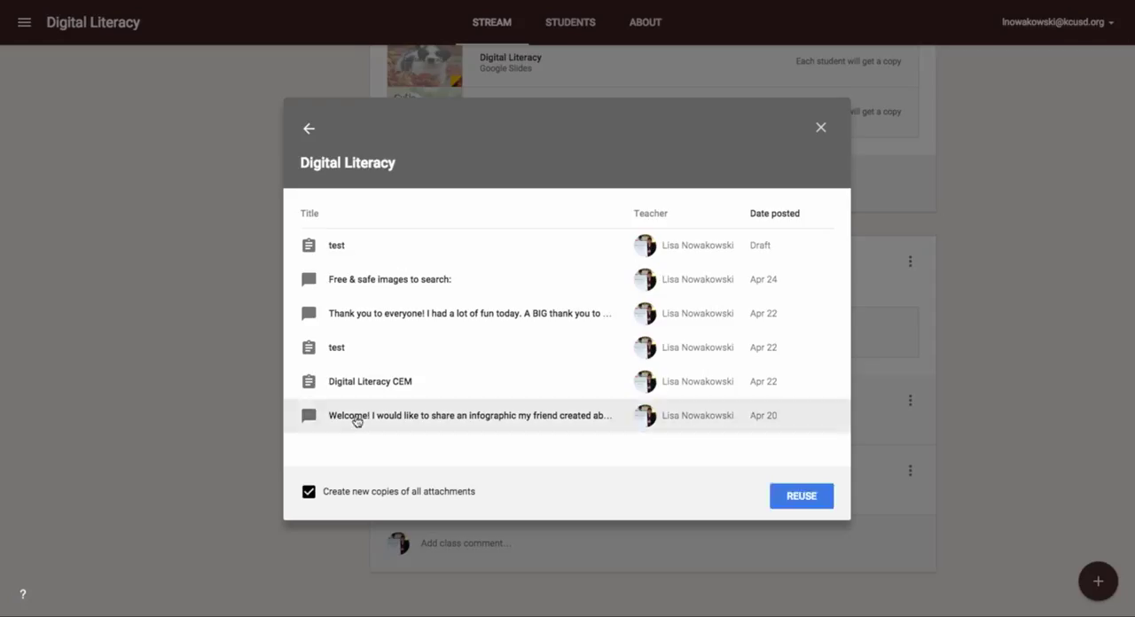
{"action": "mouse_move", "coordinate": [326, 500]}
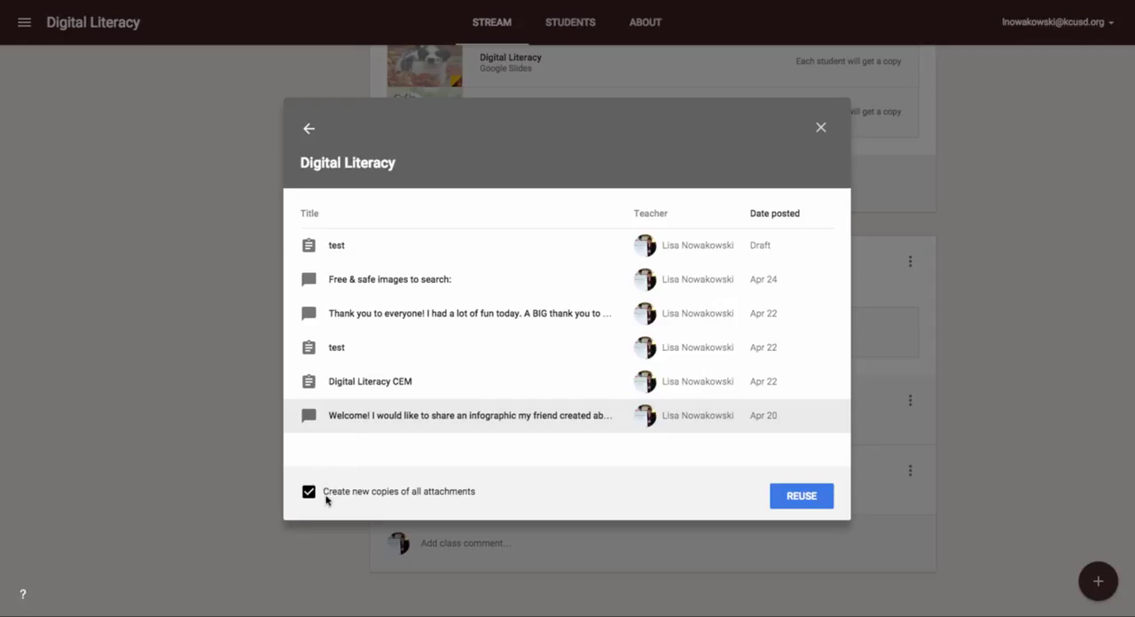
{"action": "mouse_move", "coordinate": [415, 503]}
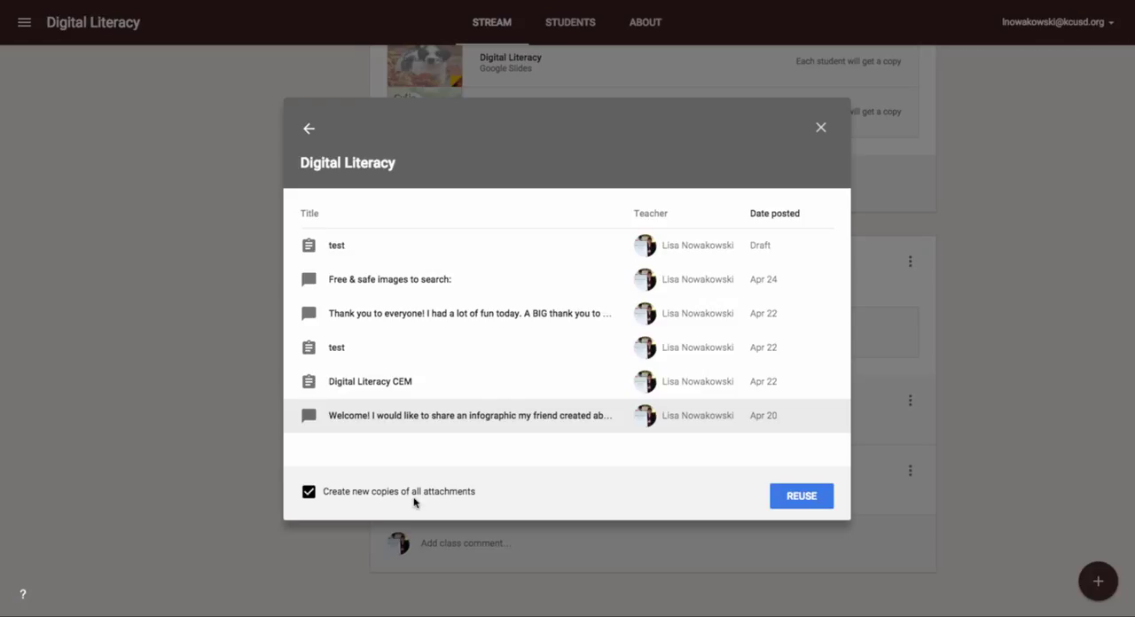
- Reuse the 'Welcome! I would like to share an infographic…' post without creating new attachment copies
{"action": "left_click", "coordinate": [308, 493]}
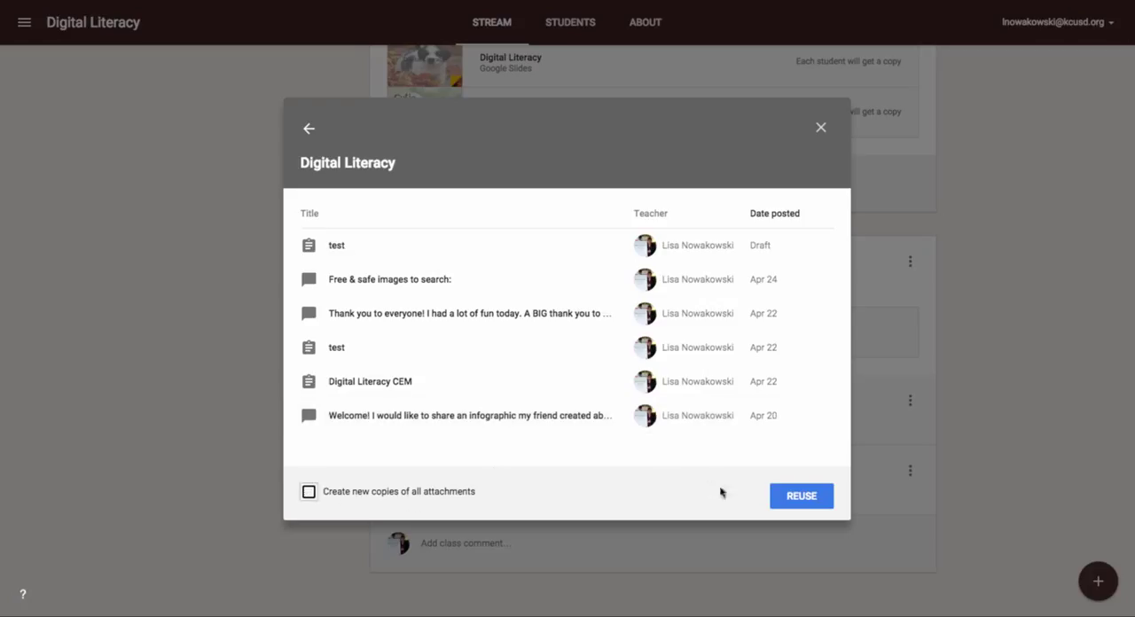
{"action": "left_click", "coordinate": [802, 494]}
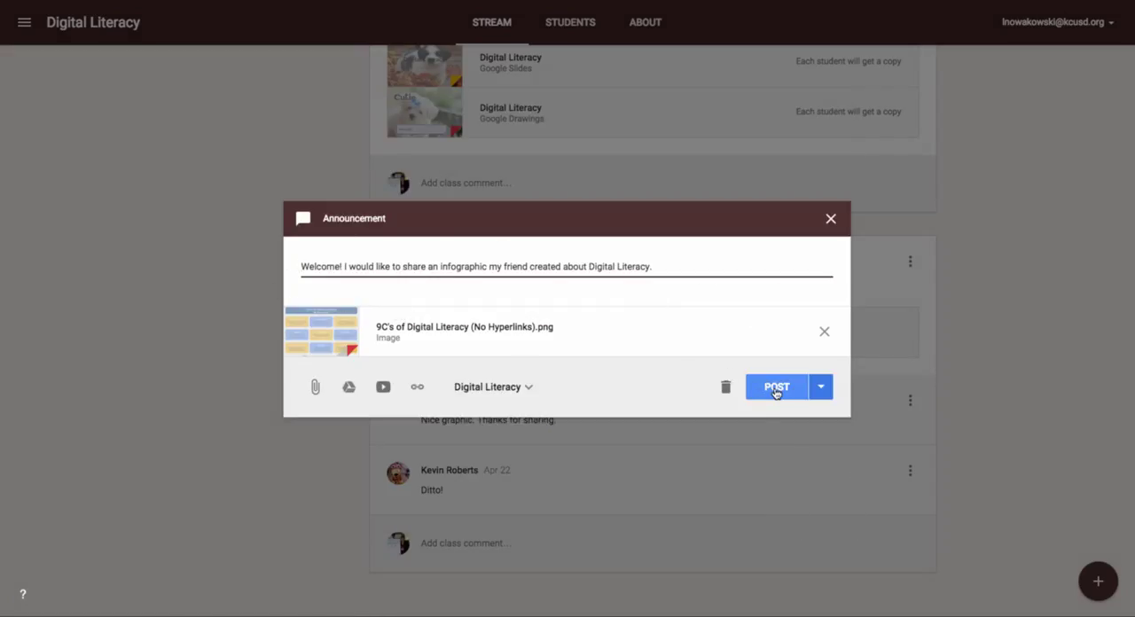
{"action": "mouse_move", "coordinate": [659, 401]}
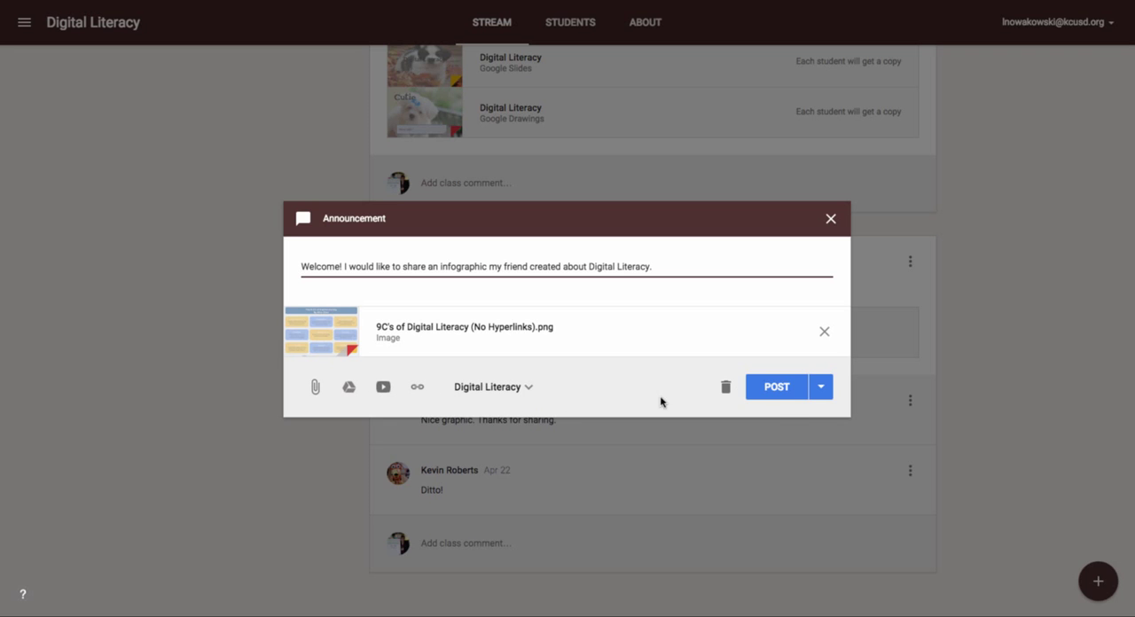
- Post the reused Welcome infographic announcement to the Digital Literacy stream
{"action": "left_click", "coordinate": [776, 387]}
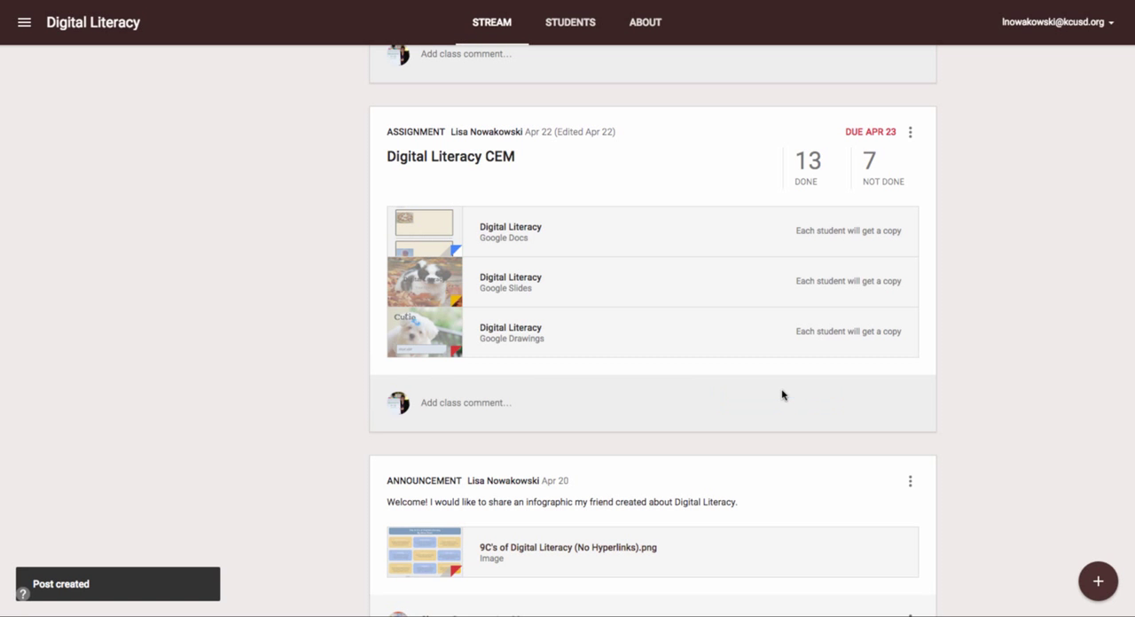
{"action": "scroll", "scroll_direction": "down", "scroll_amount": 3}
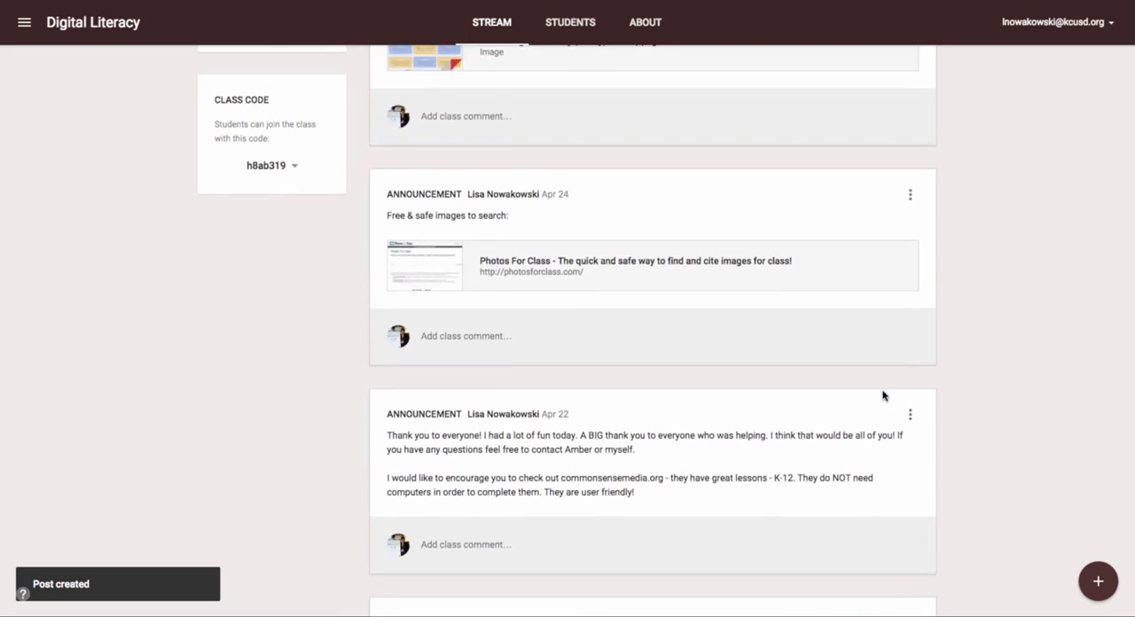